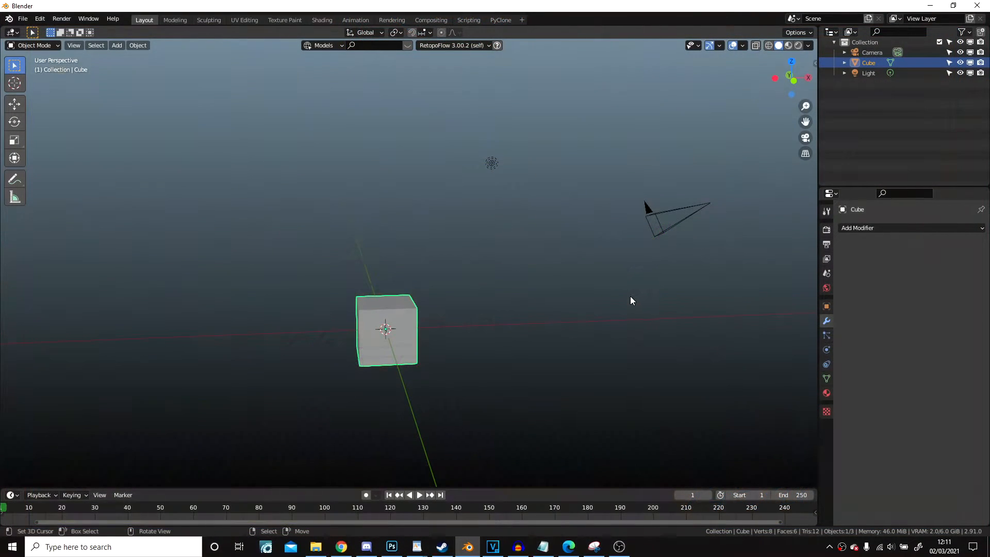
# Box-select the default cube, camera and light and delete them.
pyautogui.moveTo(630, 301); pyautogui.dragTo(520, 315)
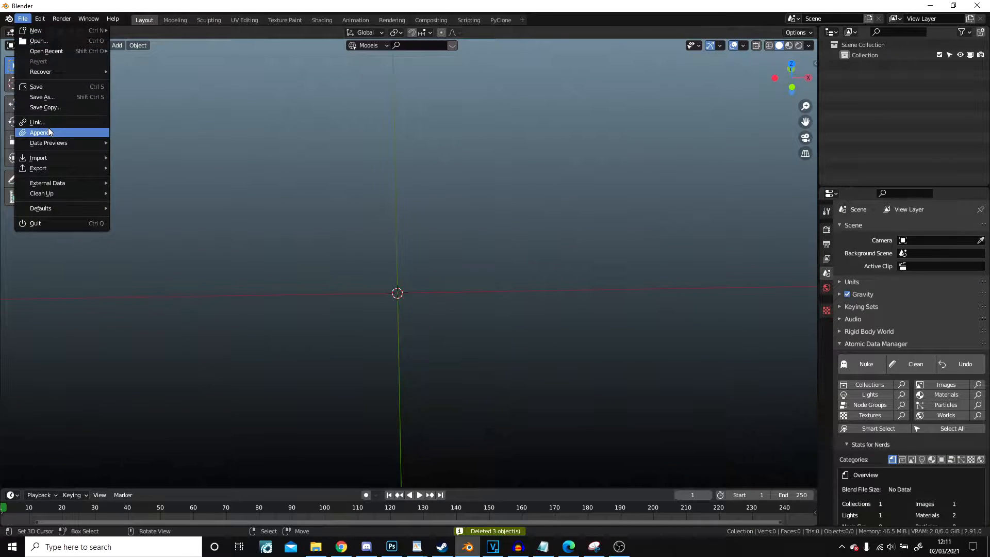
# Append the collections from Rigs/Woman_Rig.blend, select the head, and switch to Shading.
pyautogui.click(39, 132)
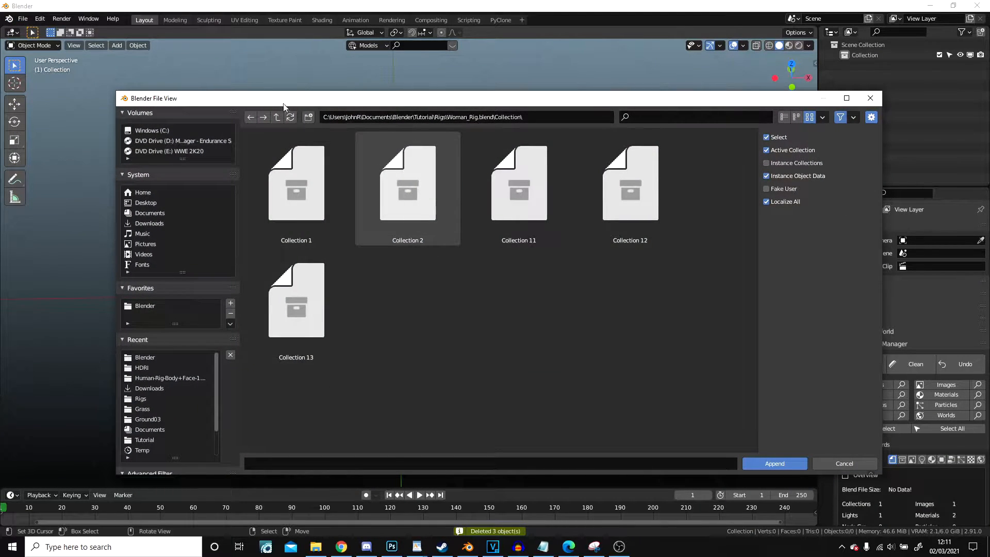
pyautogui.click(276, 117)
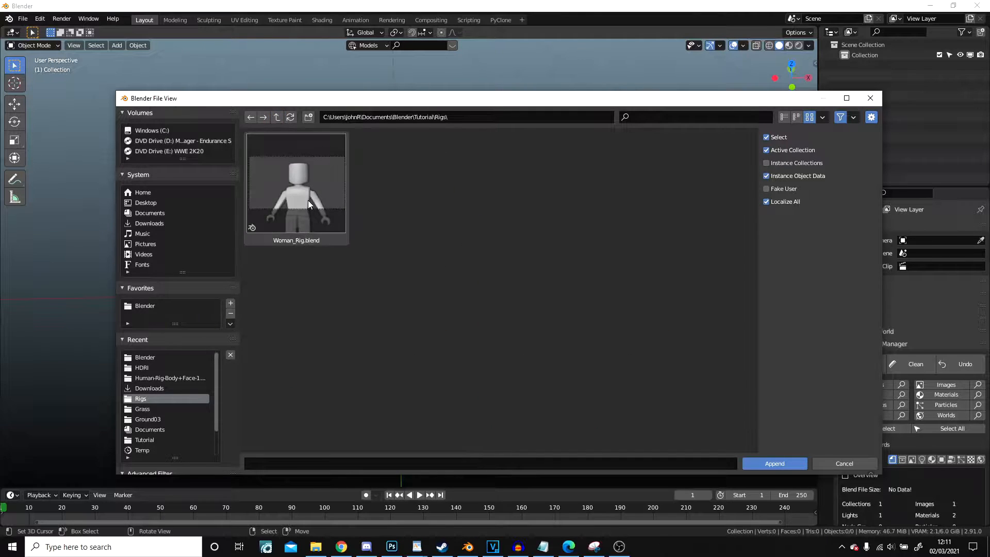
pyautogui.doubleClick(296, 183)
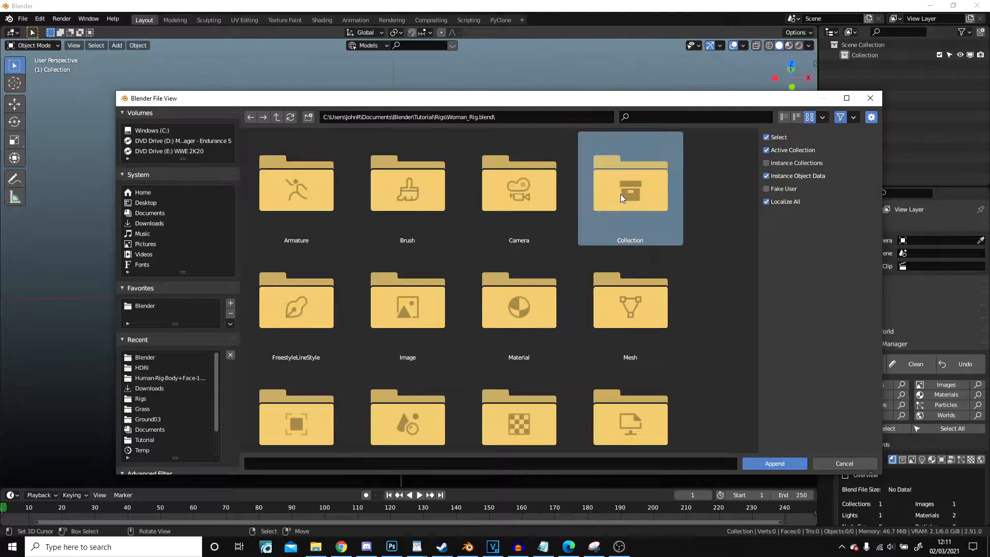
pyautogui.click(774, 463)
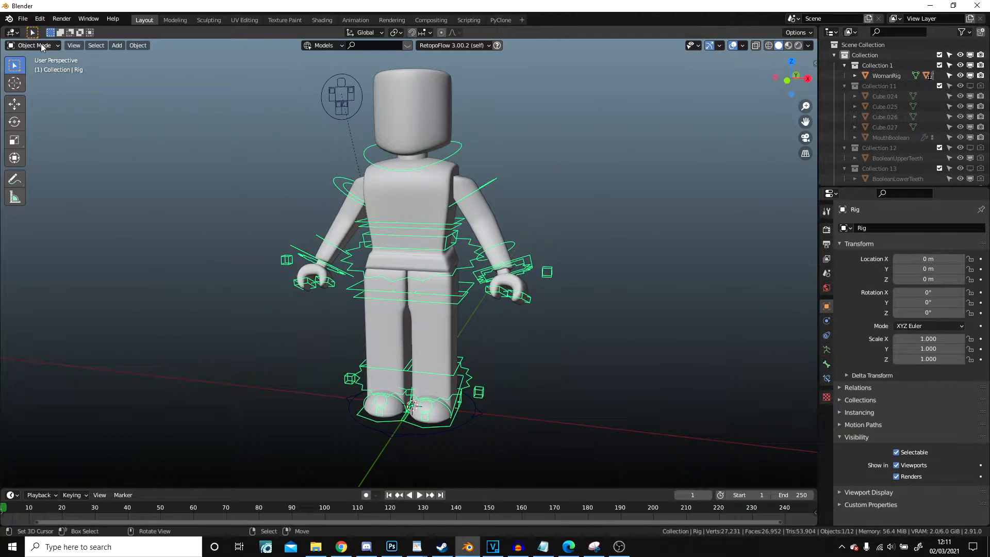
pyautogui.click(798, 45)
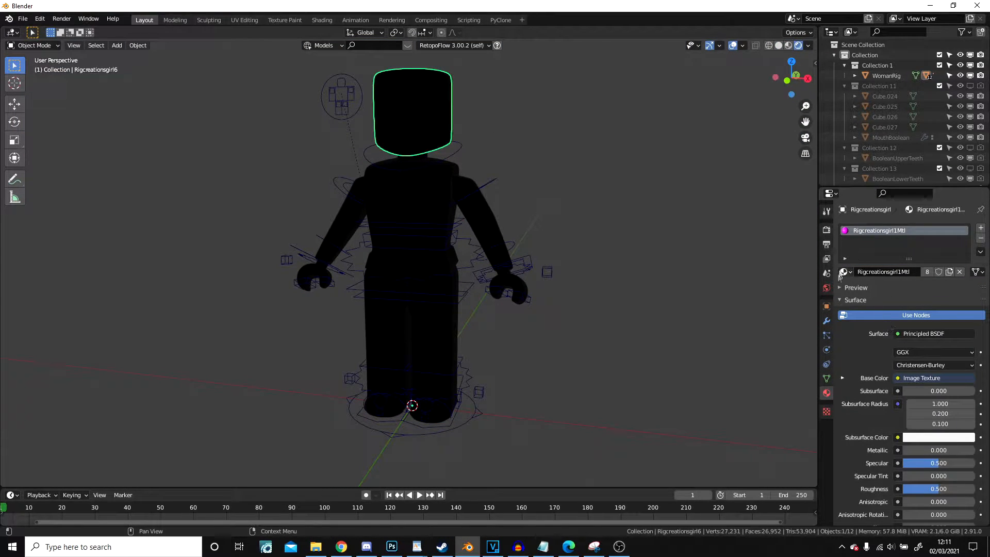
pyautogui.click(321, 19)
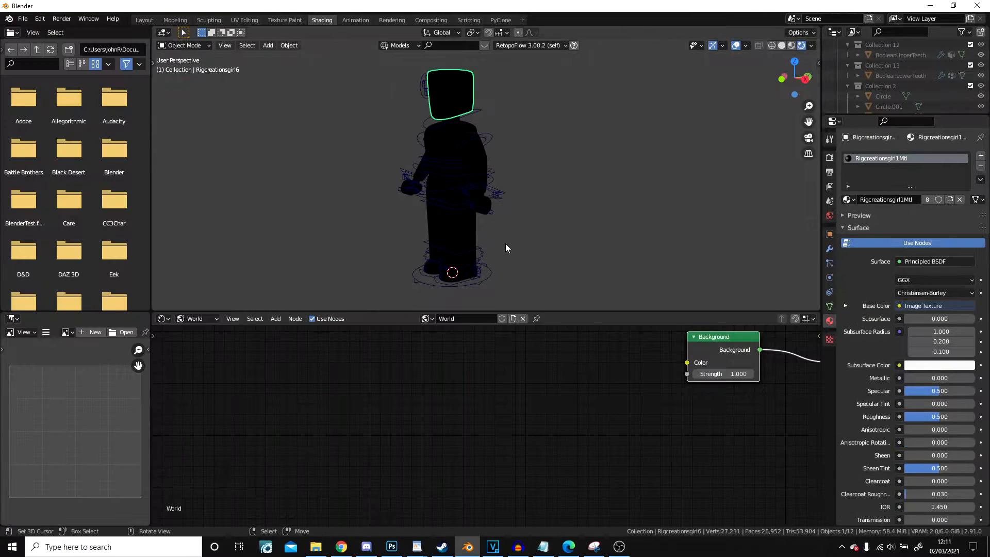
# Give the material a white base, Subsurface 1.0 and subsurface colour E7B7A4.
pyautogui.click(199, 318)
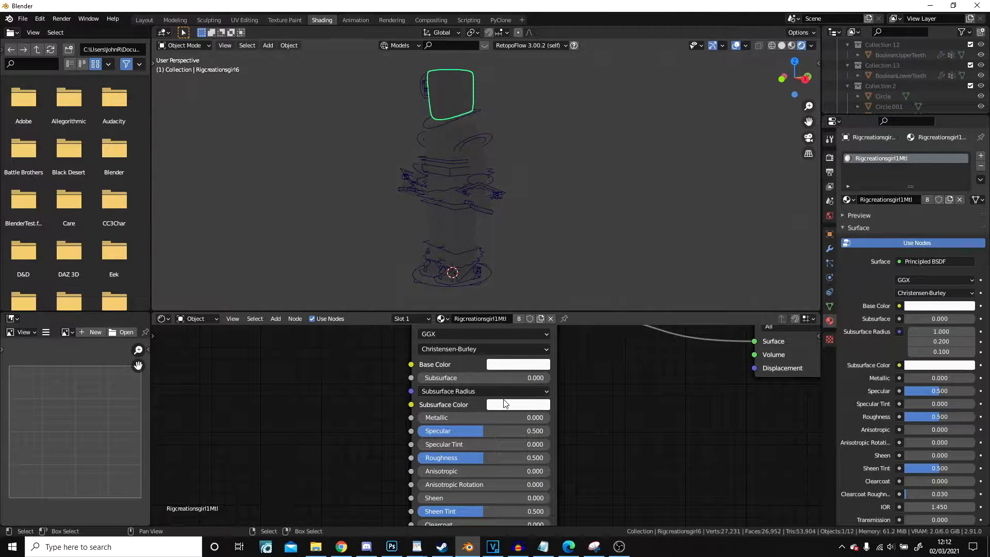
pyautogui.moveTo(441, 377); pyautogui.dragTo(542, 378)
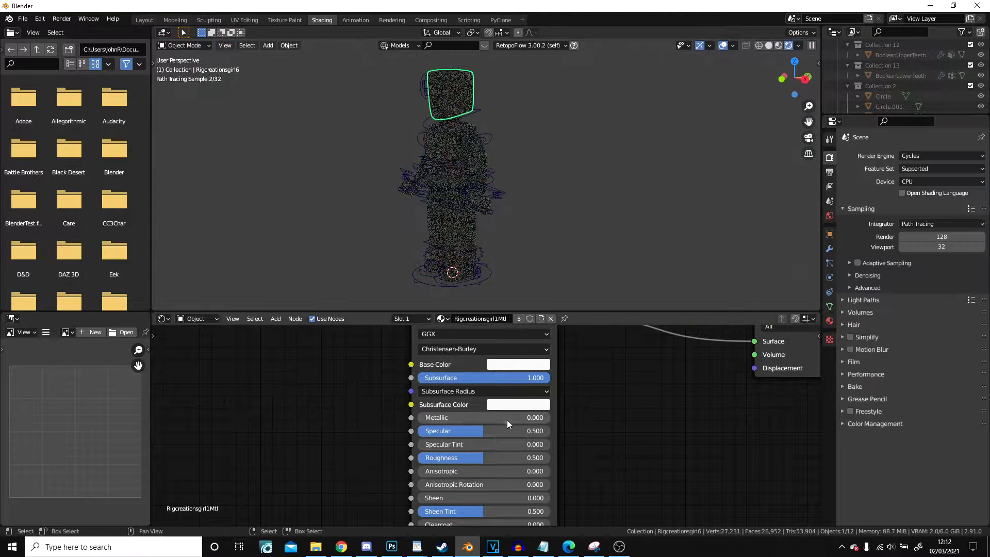
pyautogui.click(517, 404)
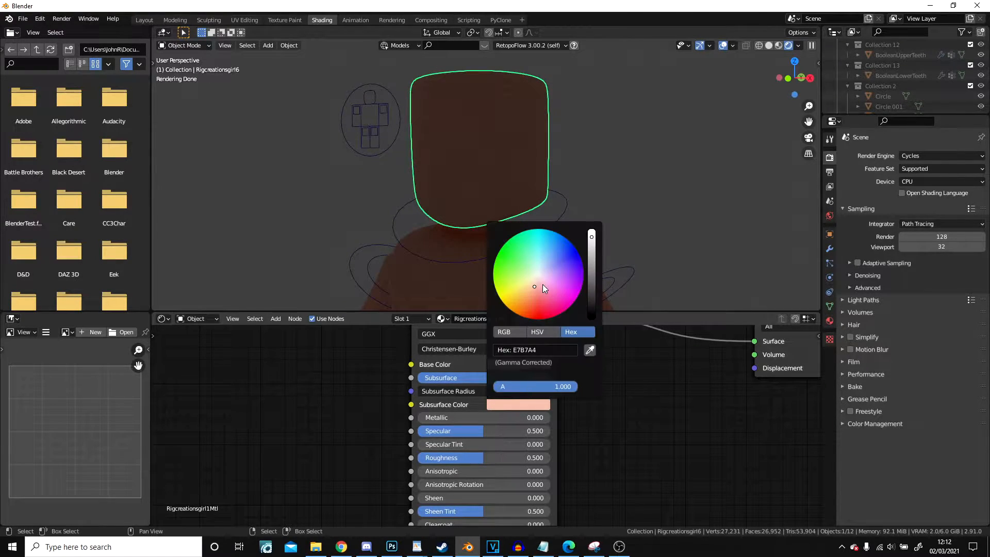
pyautogui.click(531, 297)
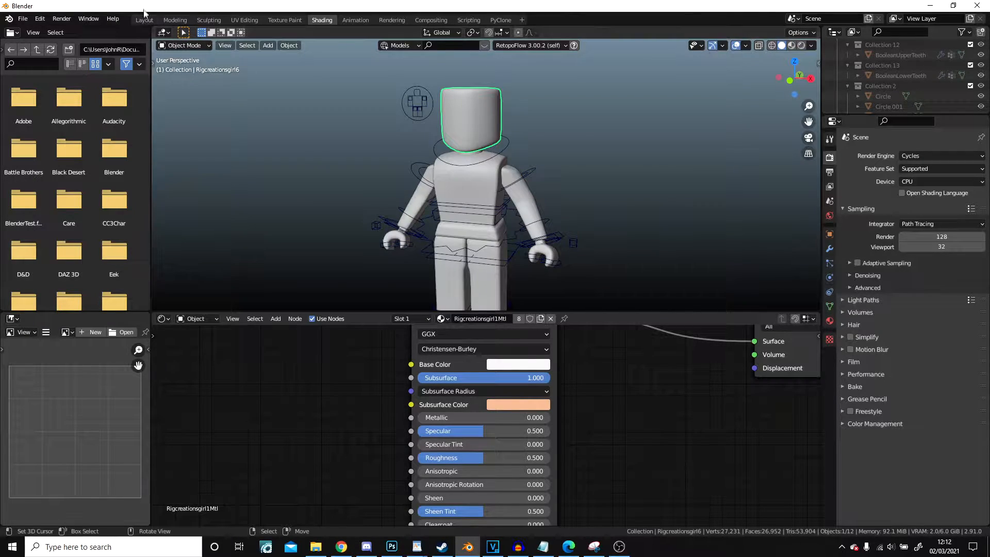
# Return to the Layout workspace and orbit around the skin-toned character.
pyautogui.click(144, 20)
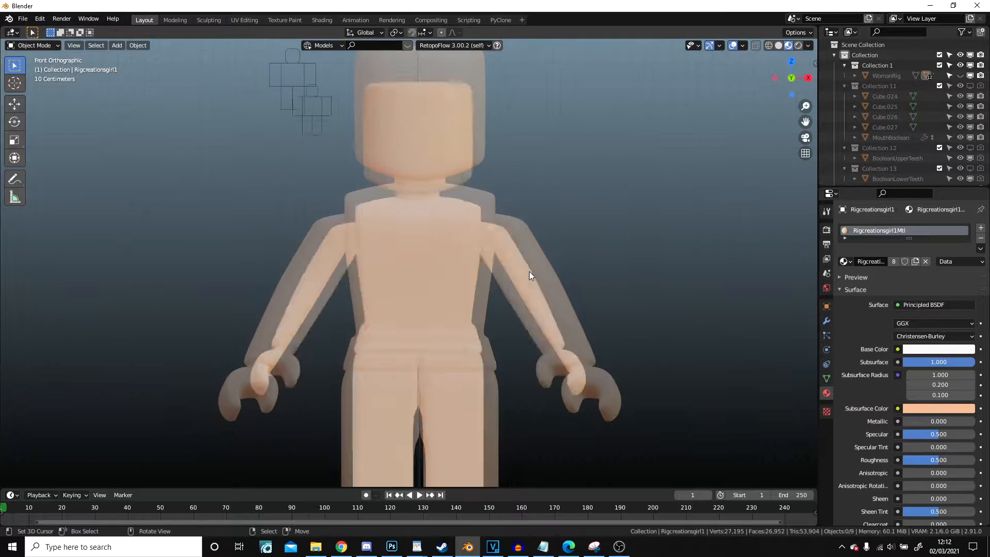
pyautogui.moveTo(531, 276); pyautogui.dragTo(489, 290)
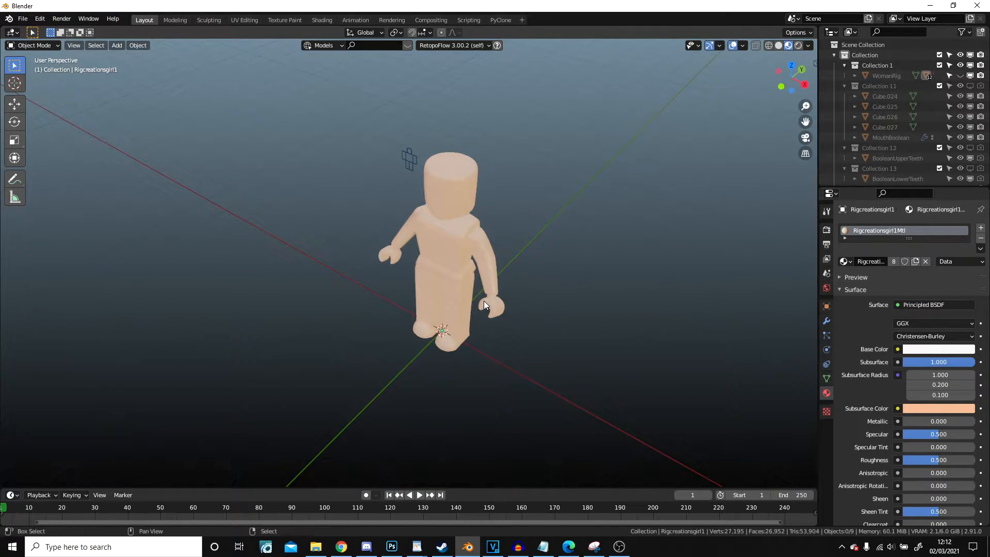
# Add a plane, resize it into a chest rectangle, and give it a Mirror modifier.
pyautogui.click(116, 45)
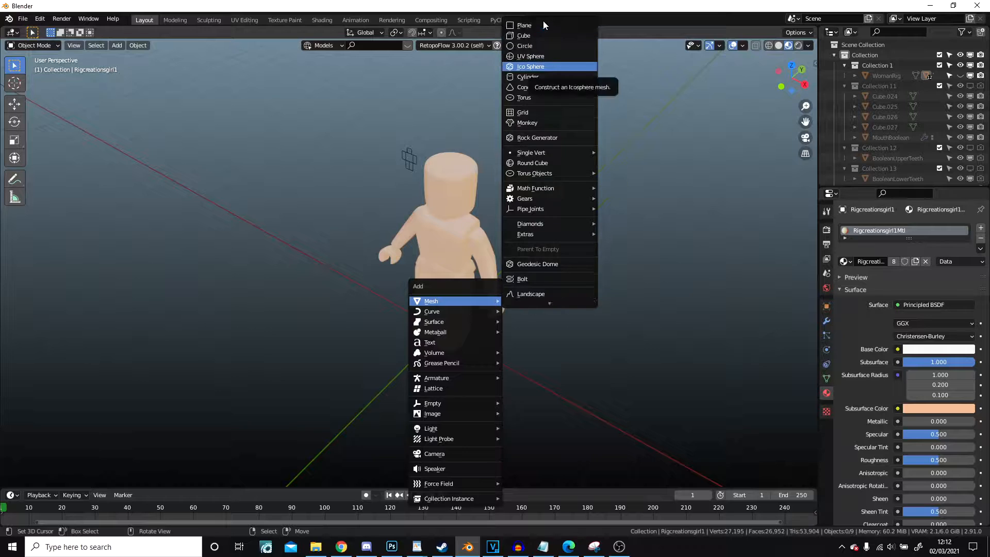
pyautogui.click(523, 26)
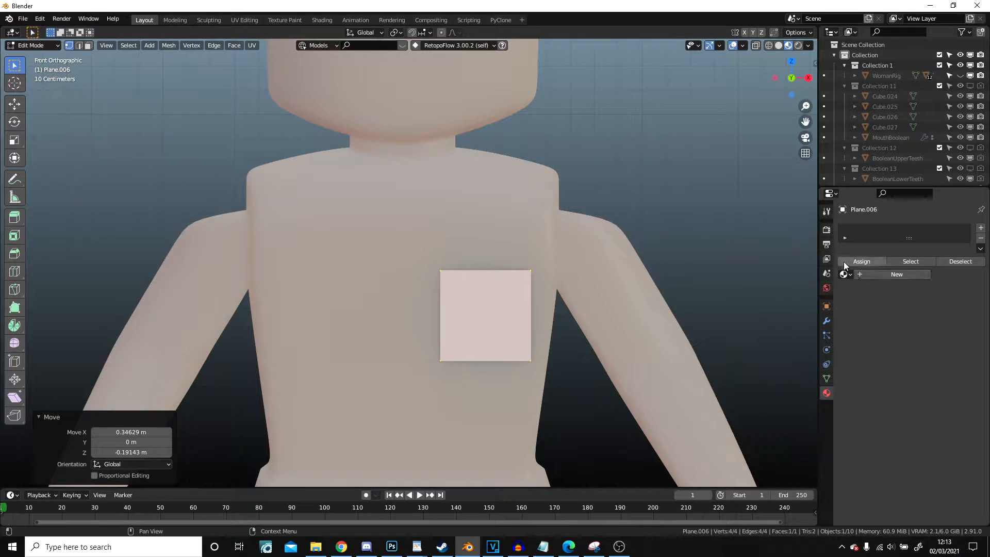
pyautogui.click(826, 321)
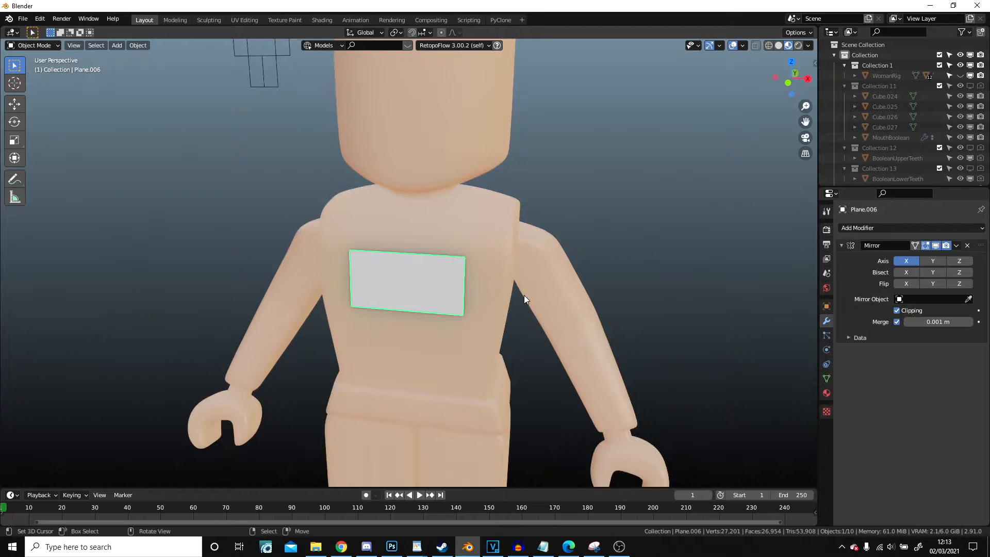
# Turn on Face snapping so moved vertices land on the body surface.
pyautogui.click(421, 32)
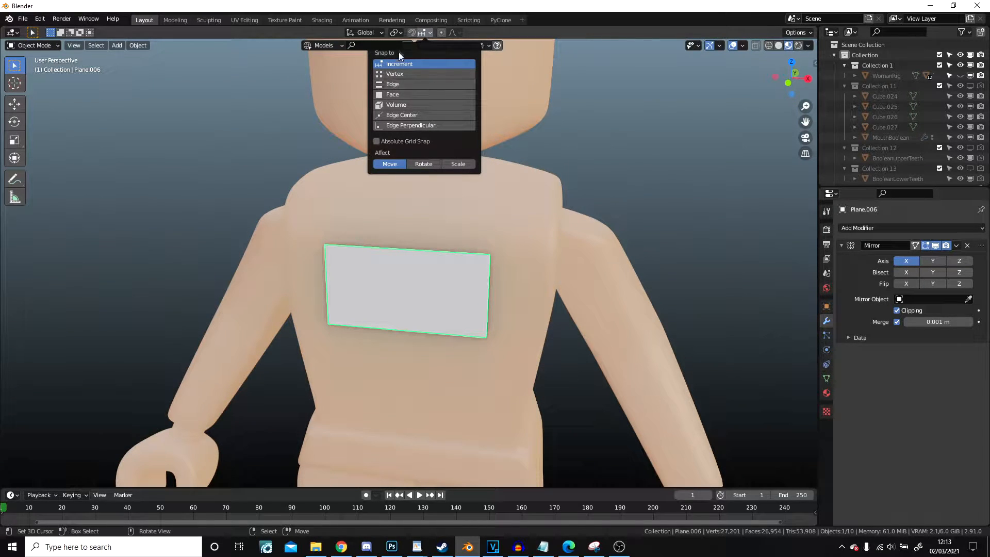
pyautogui.click(392, 94)
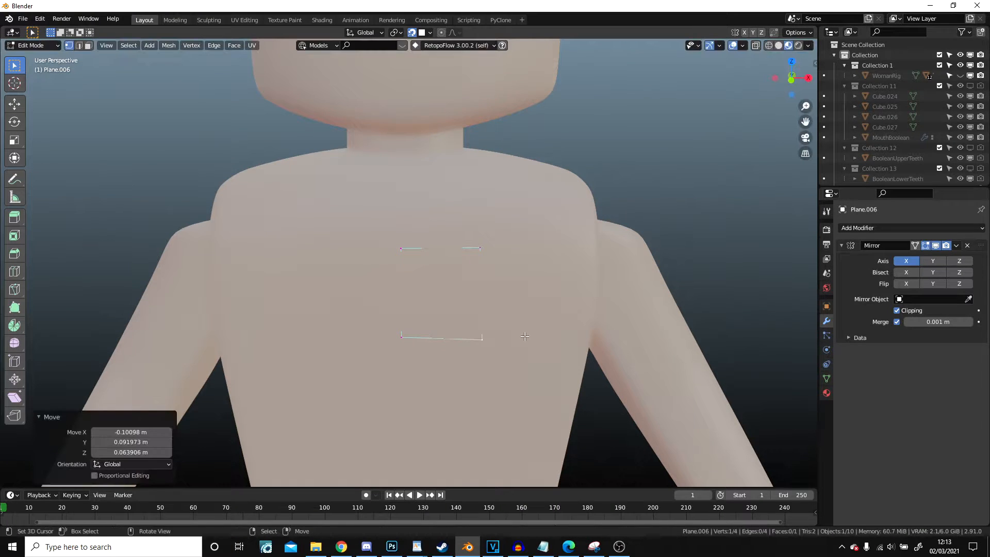
# Add a Shrinkwrap modifier targeting the character with Snap Mode Outside Surface.
pyautogui.click(857, 228)
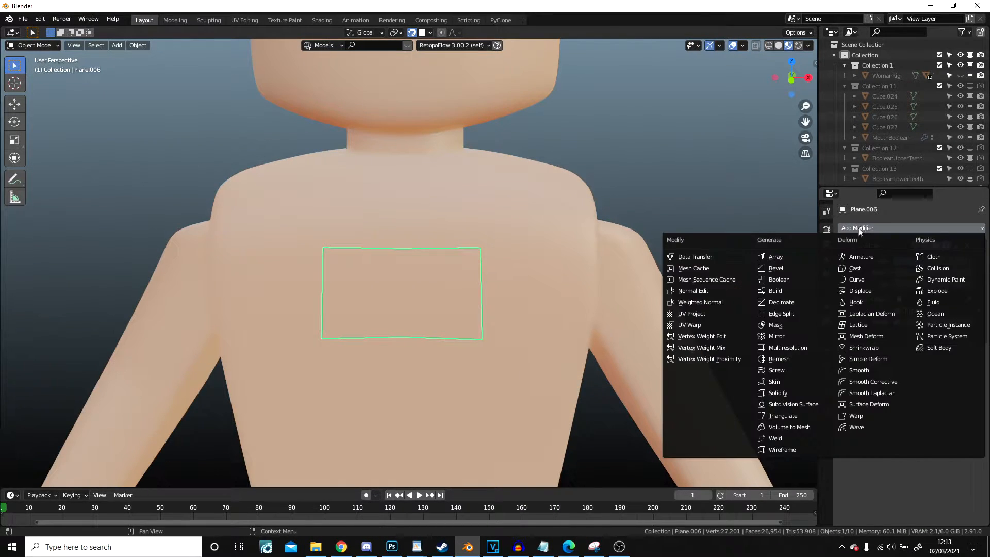
pyautogui.moveTo(792, 256)
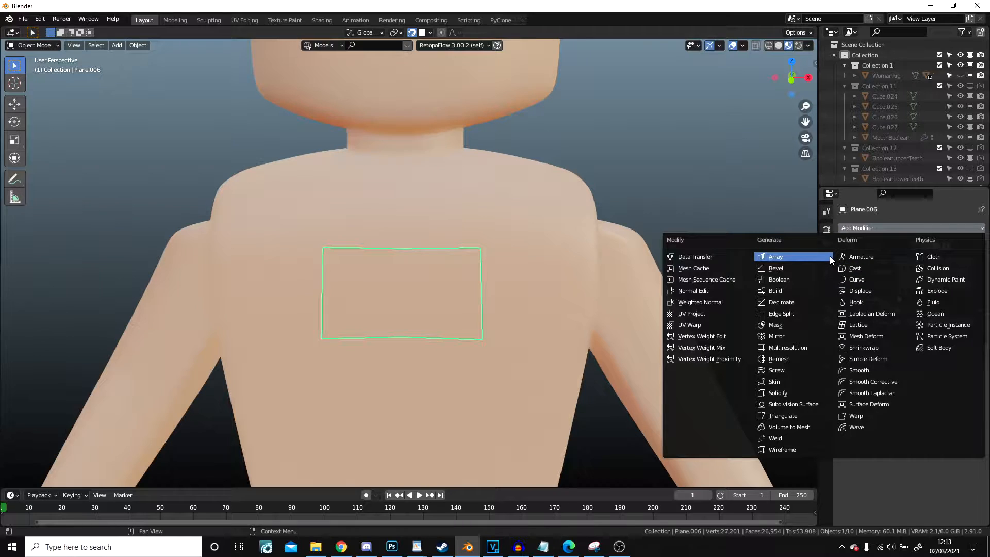
pyautogui.moveTo(863, 347)
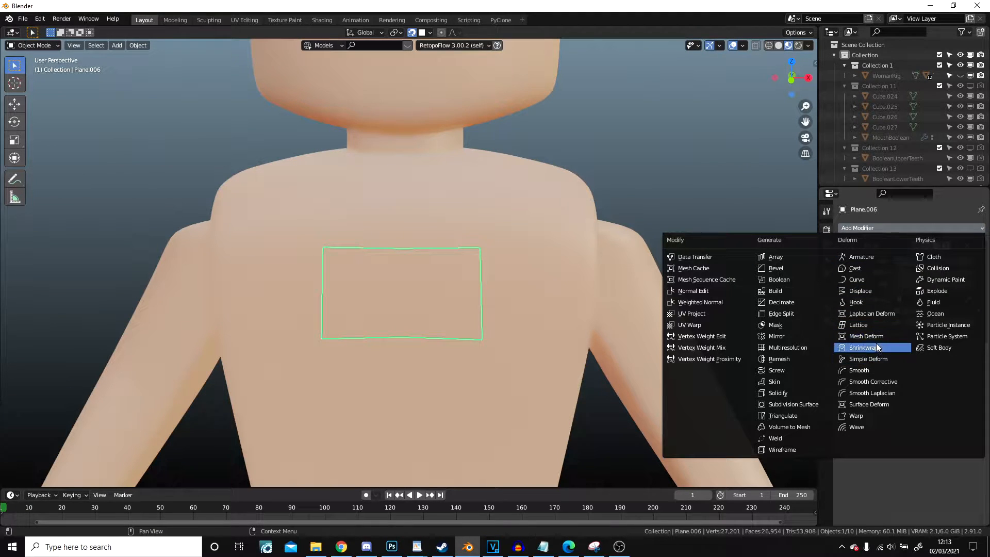
pyautogui.click(863, 347)
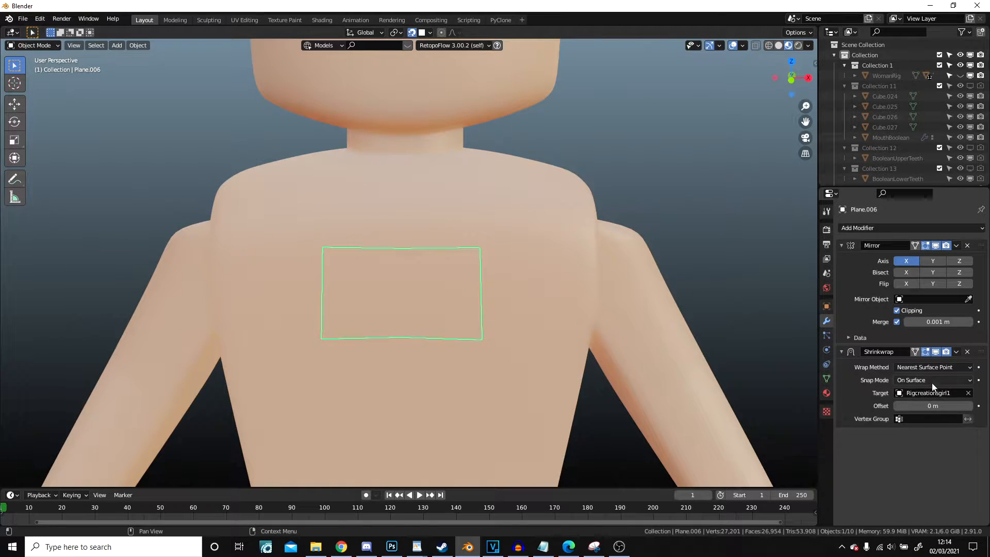
pyautogui.click(932, 380)
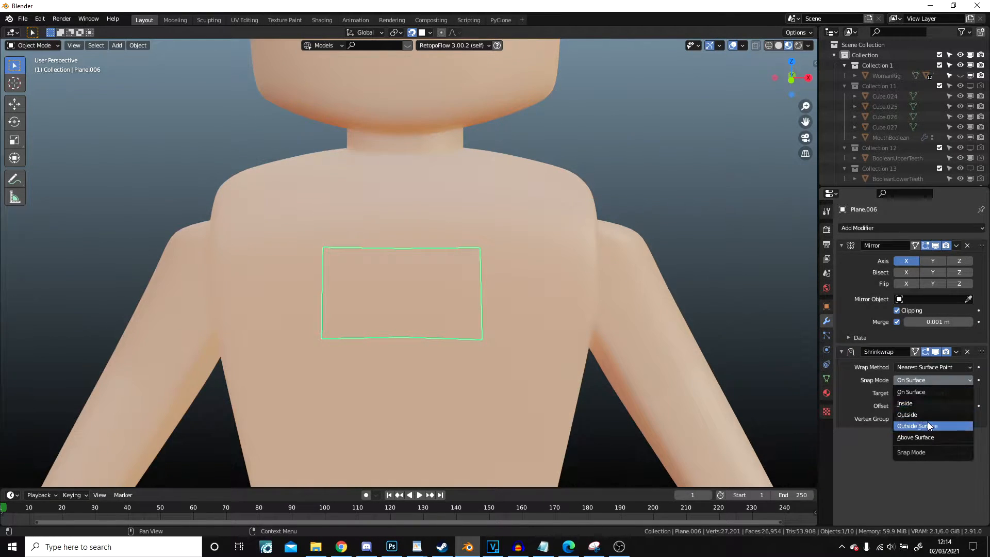
pyautogui.click(914, 437)
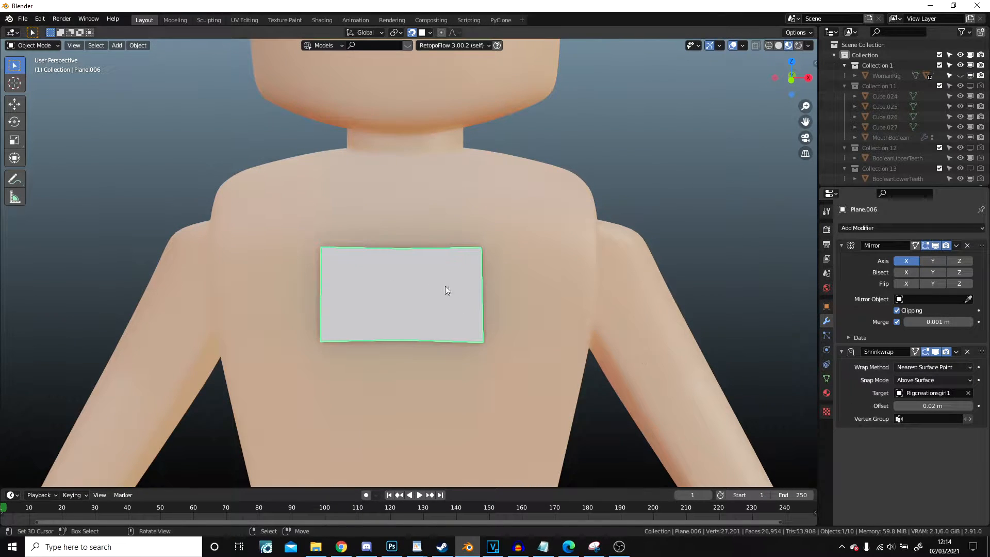
# Add a Subdivision Surface modifier to the chest plane and enter Edit Mode.
pyautogui.moveTo(441, 290); pyautogui.dragTo(526, 321)
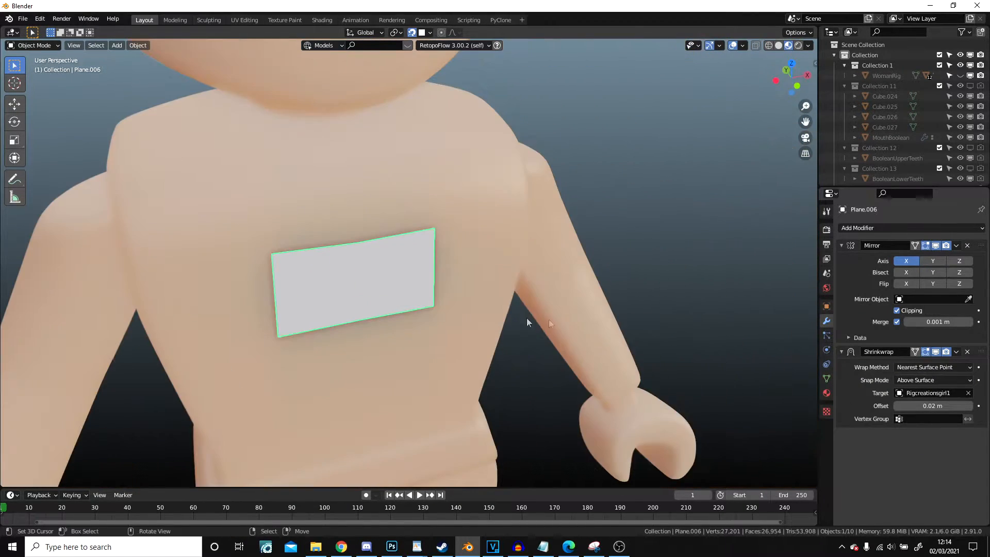
pyautogui.click(891, 228)
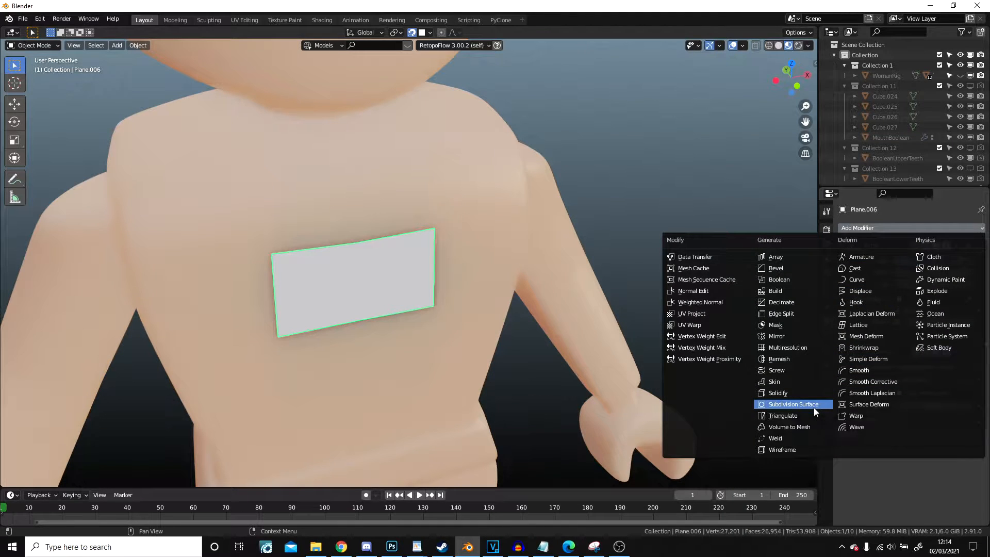
pyautogui.click(792, 404)
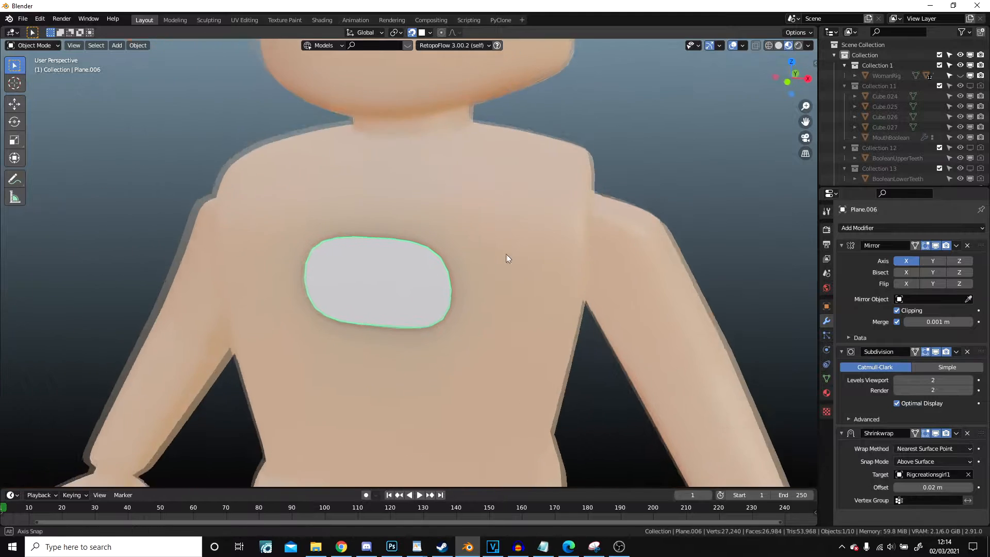
pyautogui.press('Tab')
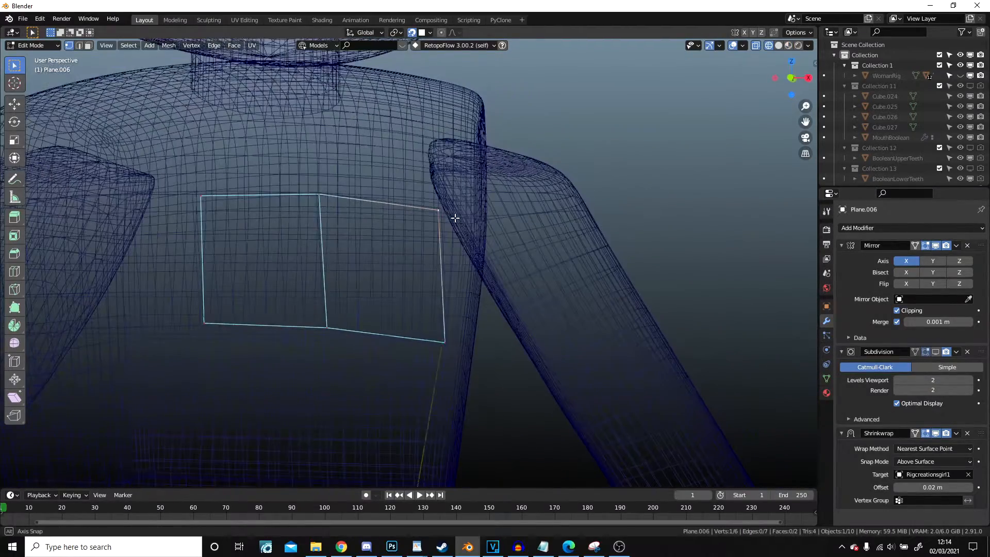
# Extrude the plane's side edges toward the arm, past the armpit and around the torso.
pyautogui.moveTo(436, 212); pyautogui.dragTo(476, 224)
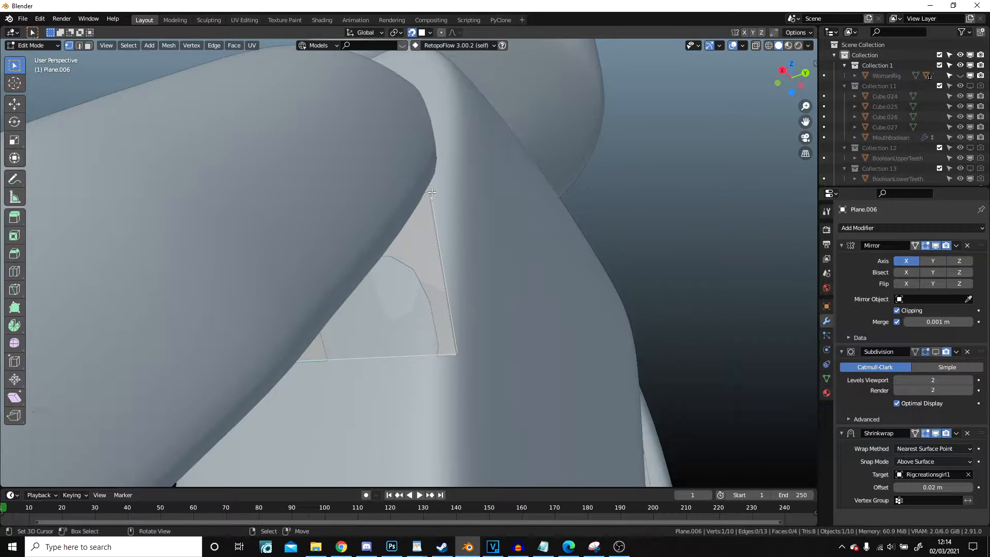
pyautogui.moveTo(431, 192); pyautogui.dragTo(410, 357)
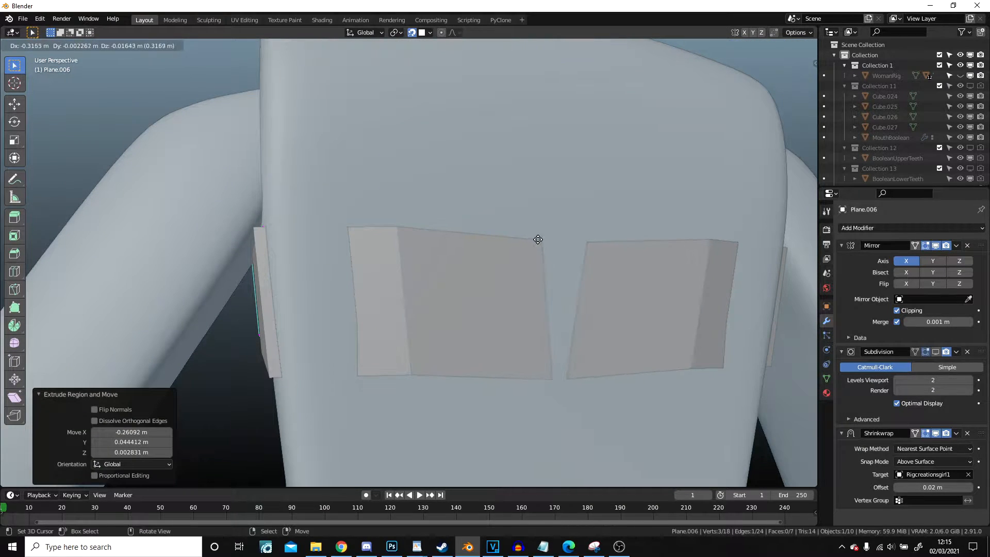
pyautogui.moveTo(538, 240); pyautogui.dragTo(598, 230)
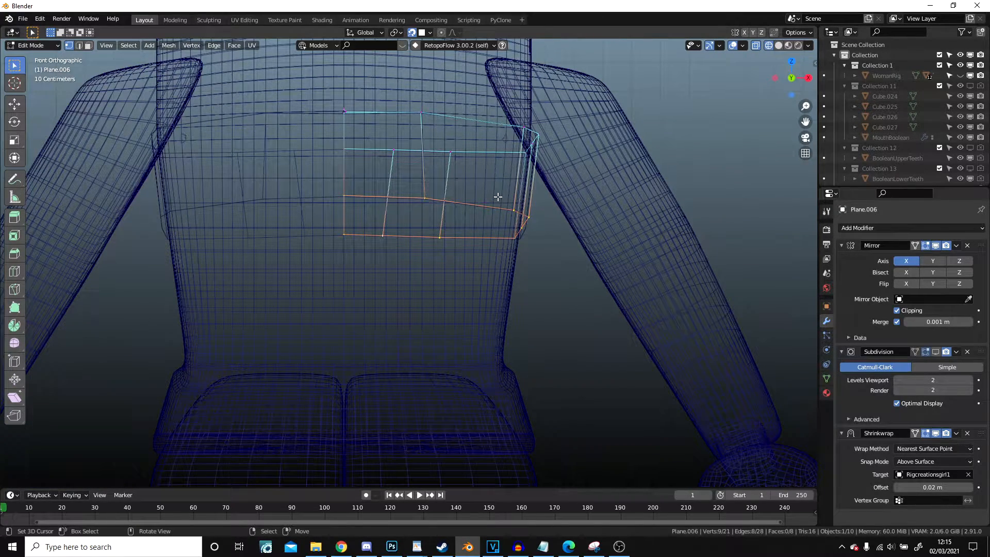
# Extrude the bottom edges downward into a wider band, previewing it in Object Mode.
pyautogui.moveTo(497, 197); pyautogui.dragTo(475, 307)
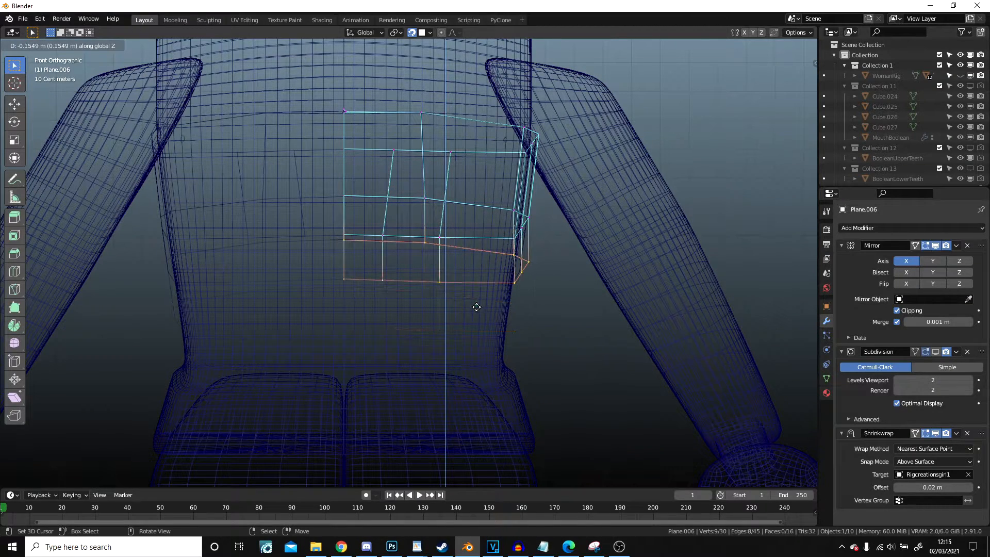
pyautogui.press('E')
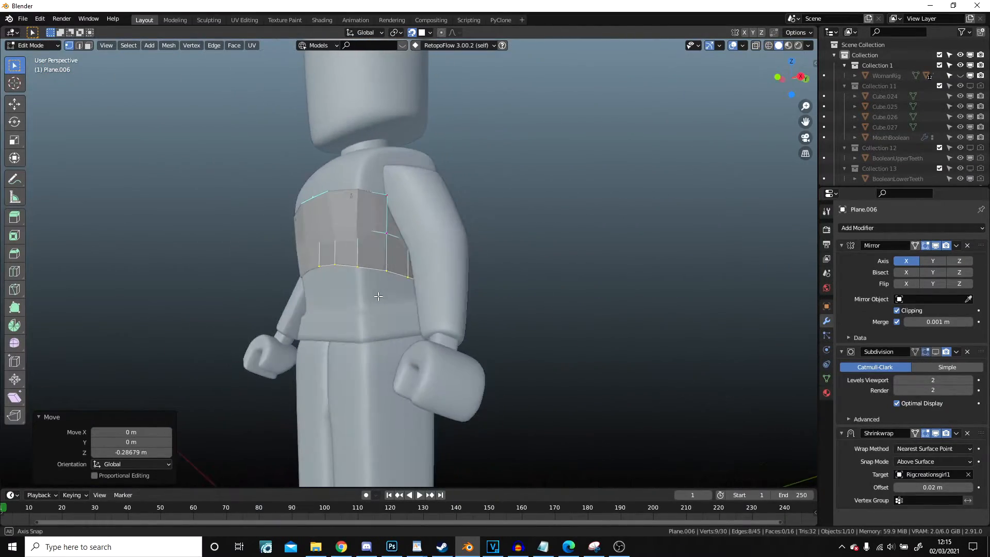
pyautogui.press('Tab')
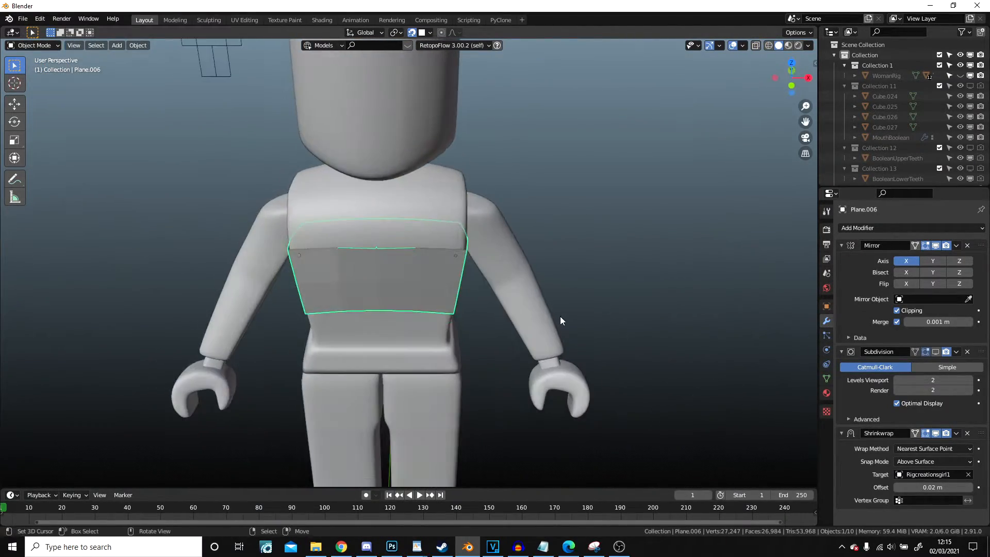
pyautogui.press('Tab')
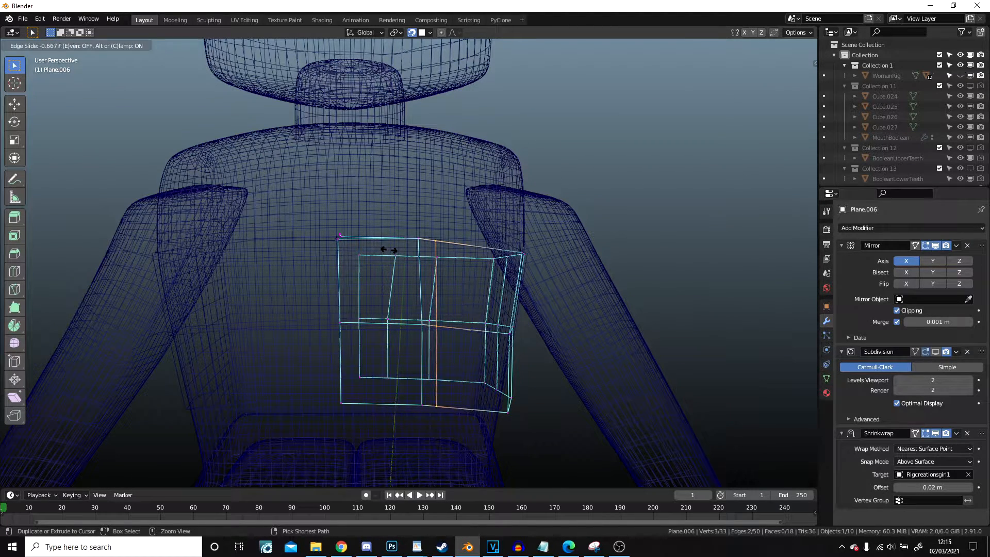
# Place a loop cut and extrude two narrow straps up over the shoulders.
pyautogui.click(431, 234)
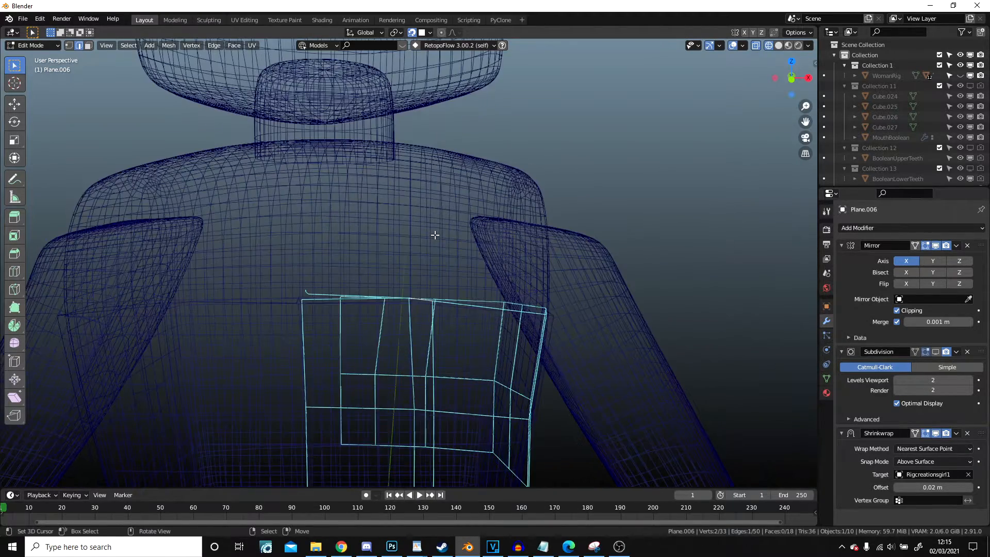
pyautogui.moveTo(423, 297); pyautogui.dragTo(431, 237)
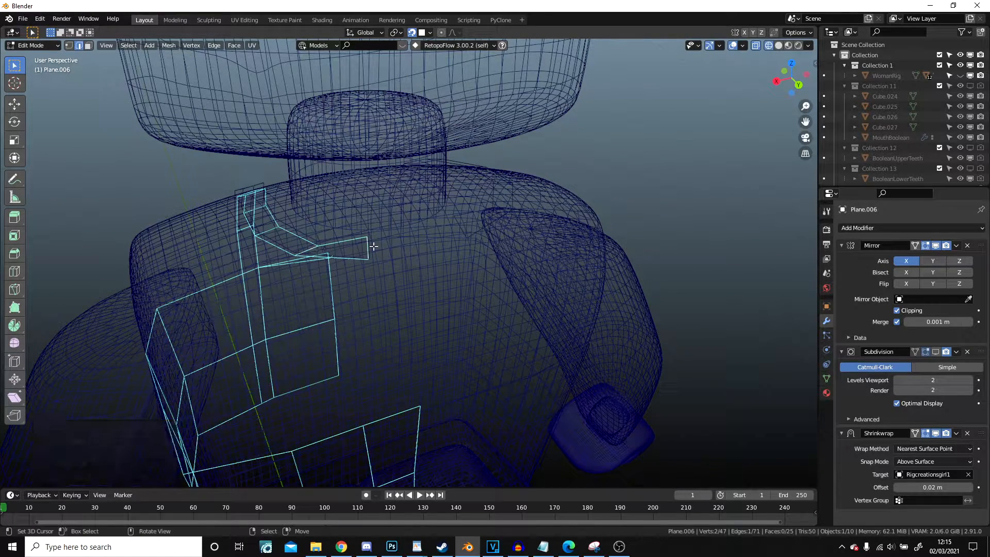
pyautogui.moveTo(373, 247); pyautogui.dragTo(396, 244)
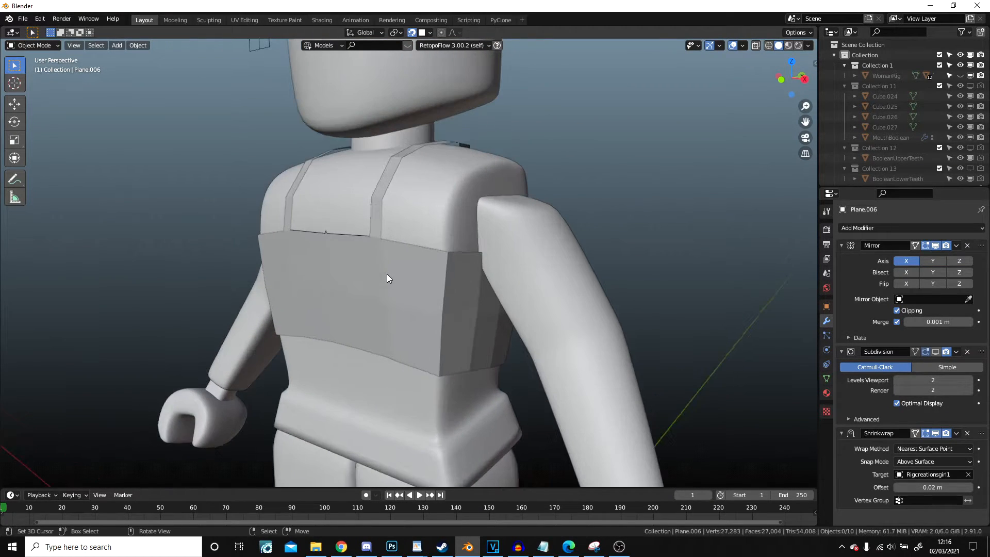
# In wireframe view, add a loop near the hem and curve the bottom edge.
pyautogui.click(387, 278)
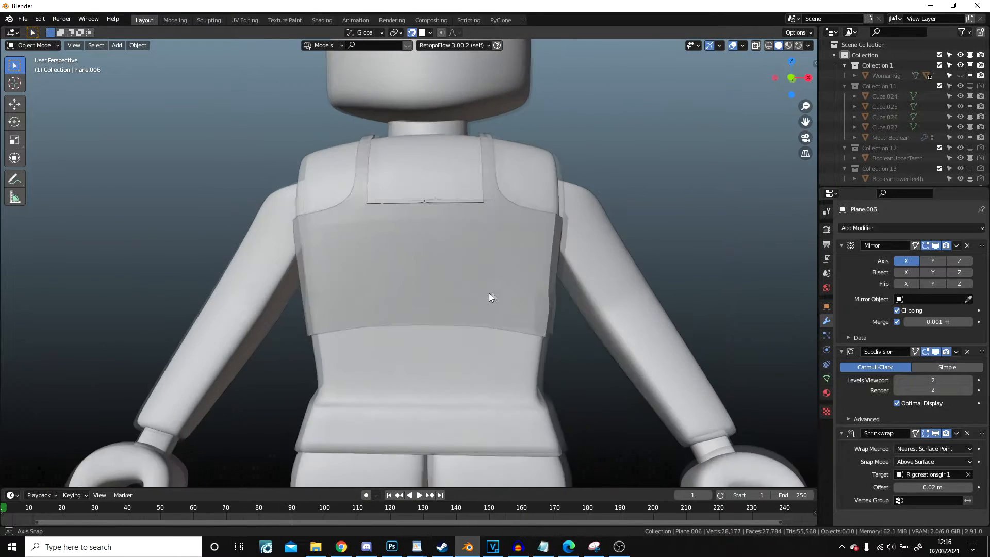
pyautogui.click(137, 45)
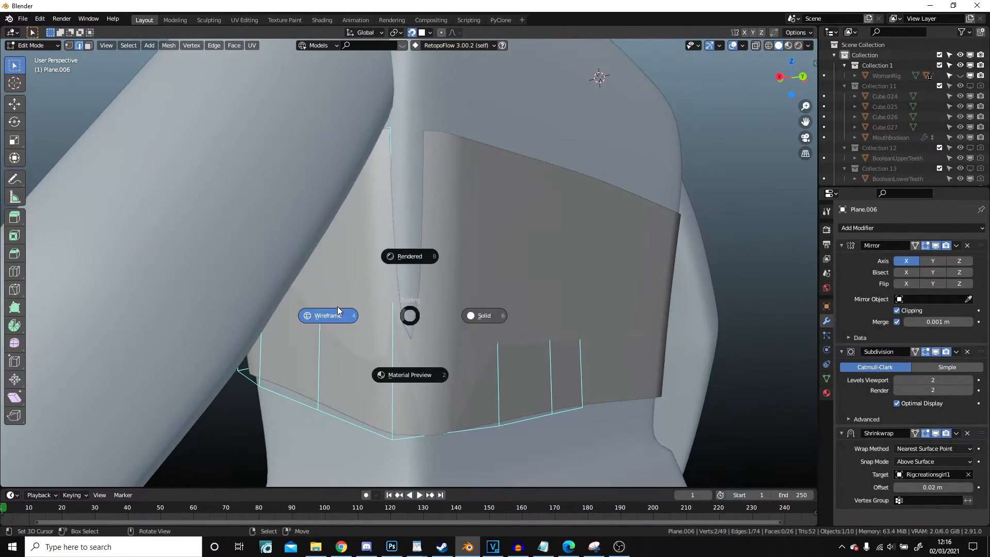
pyautogui.click(328, 315)
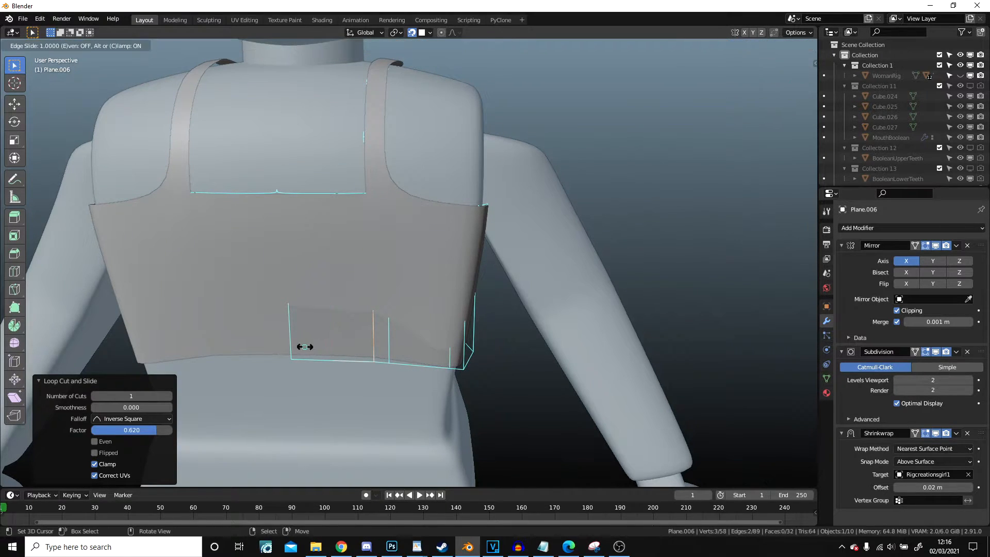
pyautogui.moveTo(304, 352)
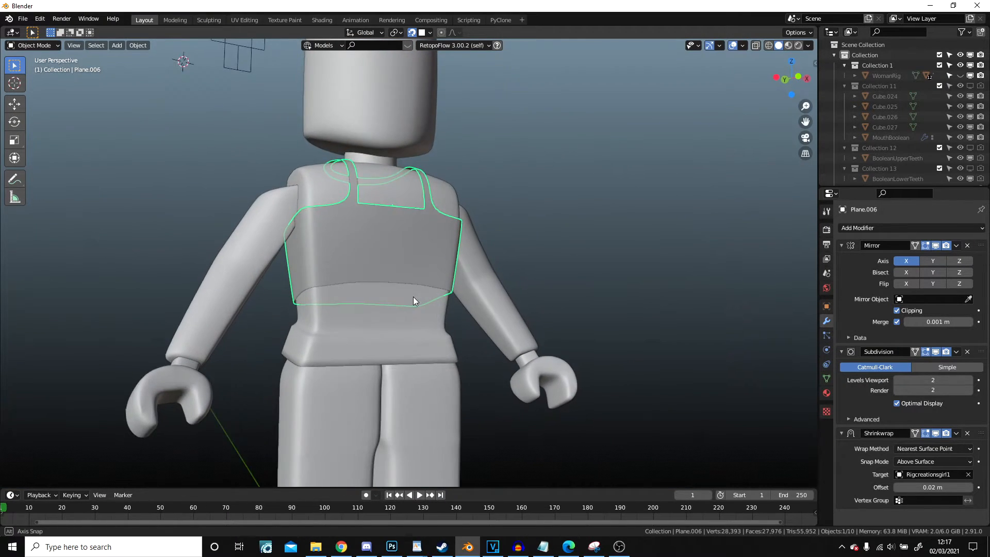
pyautogui.moveTo(414, 300); pyautogui.dragTo(359, 304)
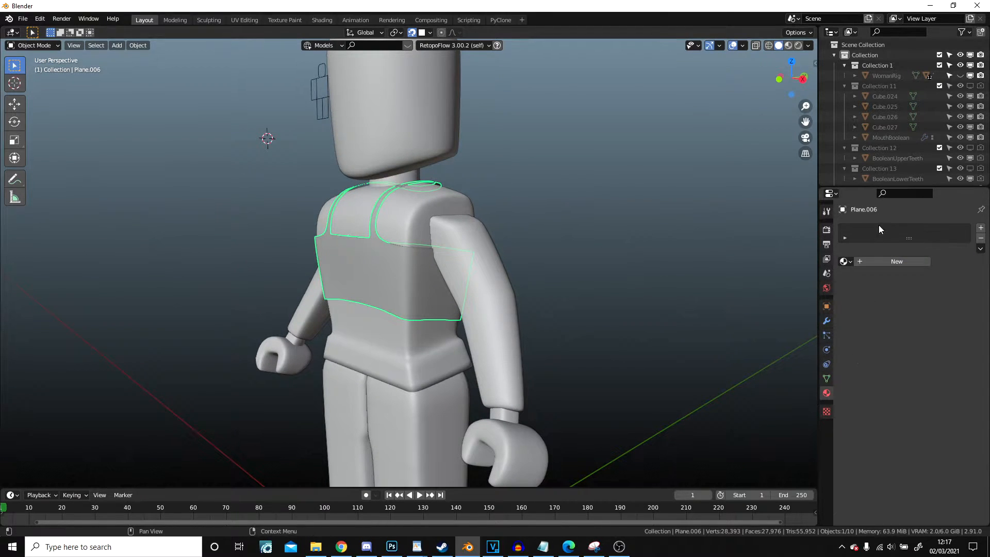
# Create a new pink material for the top, then return to its modifiers.
pyautogui.click(896, 261)
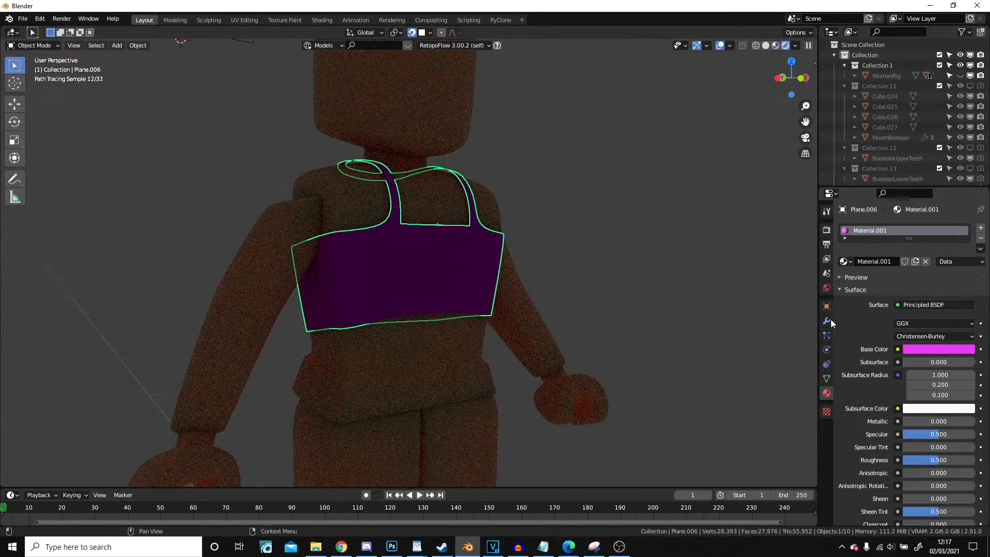
pyautogui.click(826, 322)
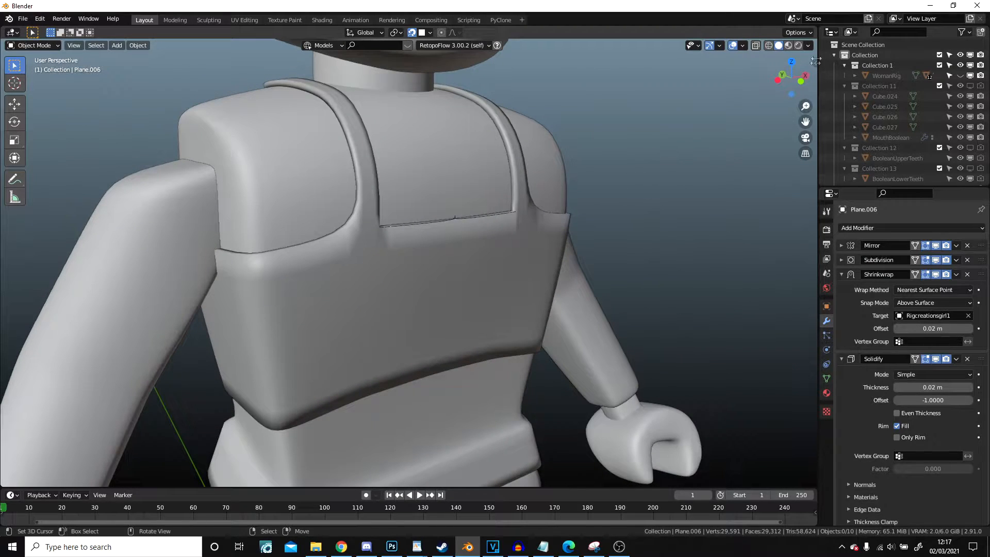
# Add a Solidify modifier with 0.02 m thickness and offset -1.
pyautogui.click(808, 45)
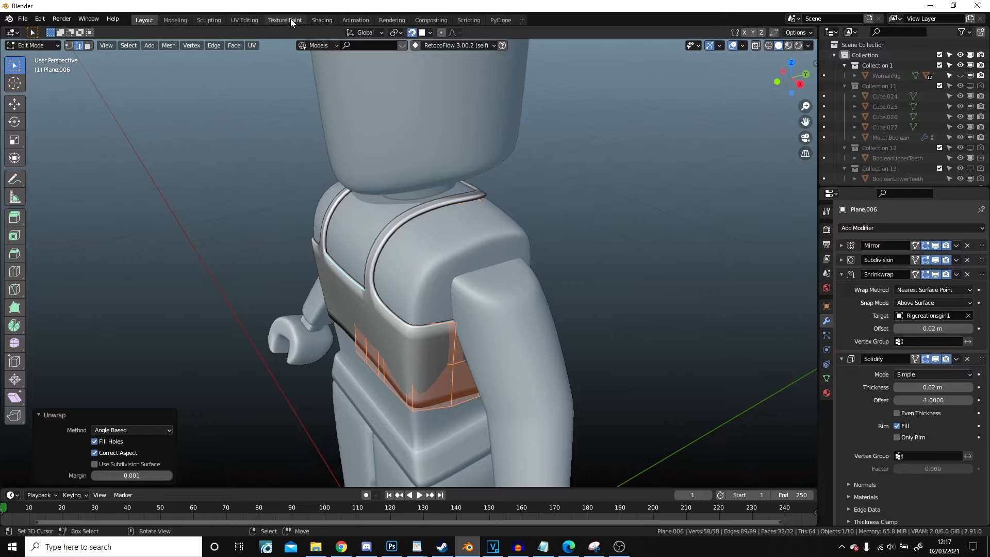
# Switch to the UV Editing workspace to view the unwrapped UV islands.
pyautogui.click(244, 20)
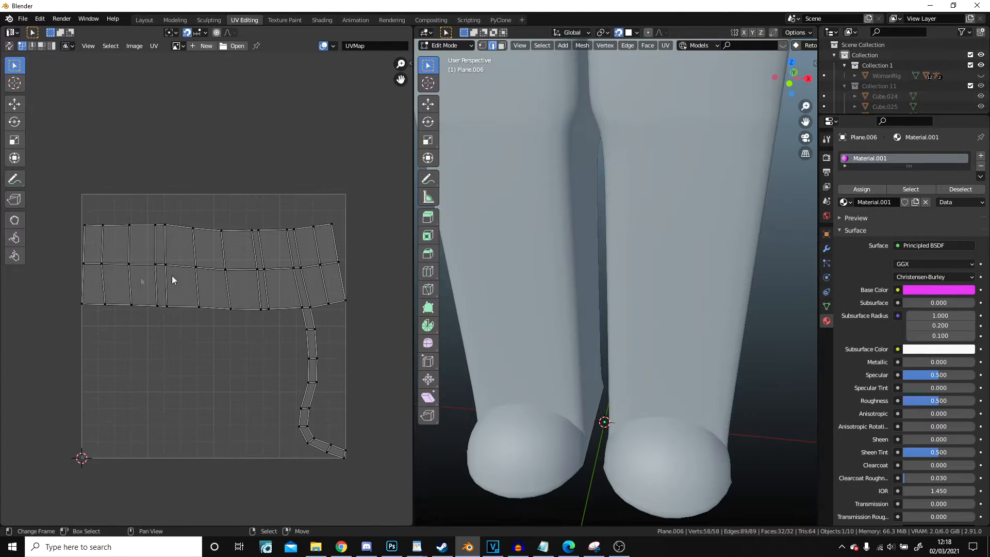